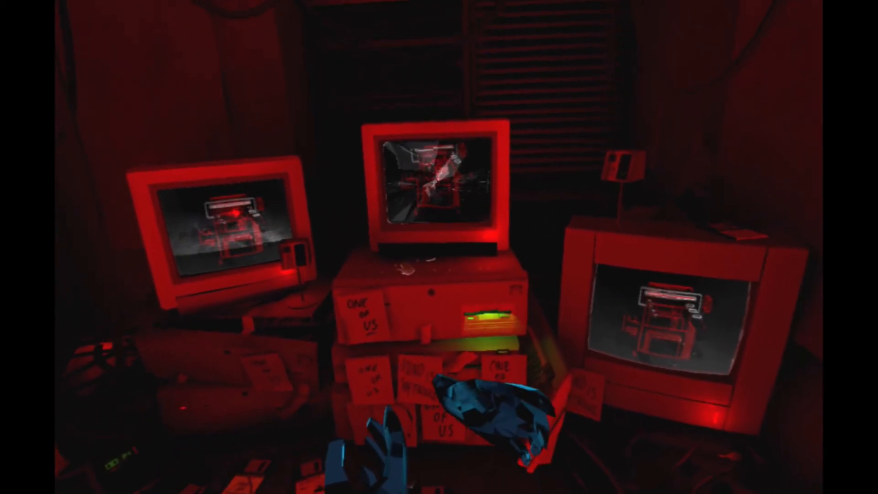
{"action": "mouse_move", "coordinate": [439, 247]}
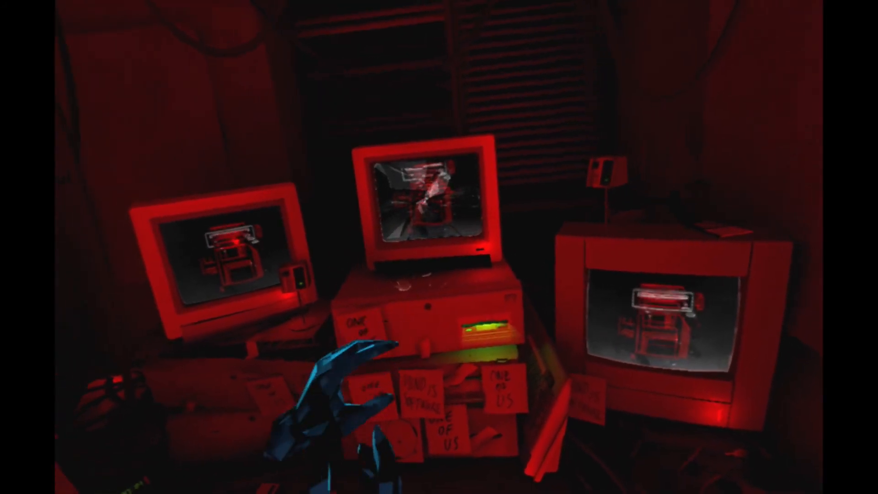
{"action": "mouse_move", "coordinate": [439, 247]}
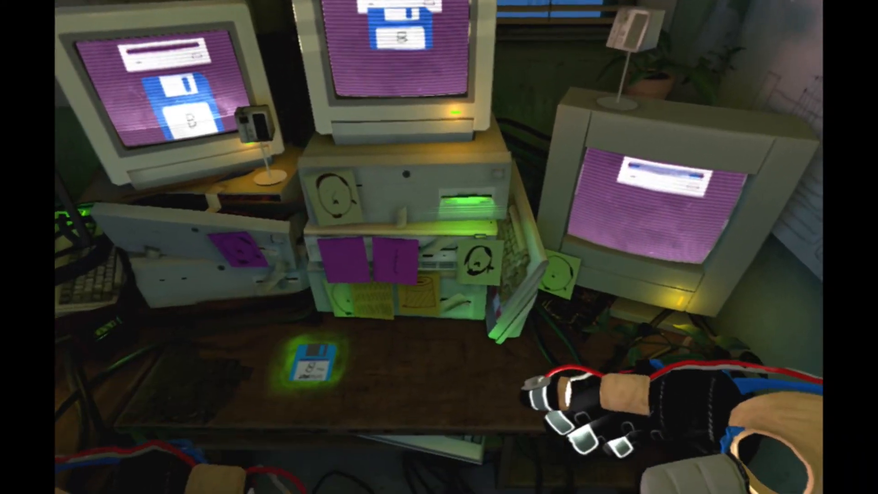
{"action": "mouse_move", "coordinate": [439, 247]}
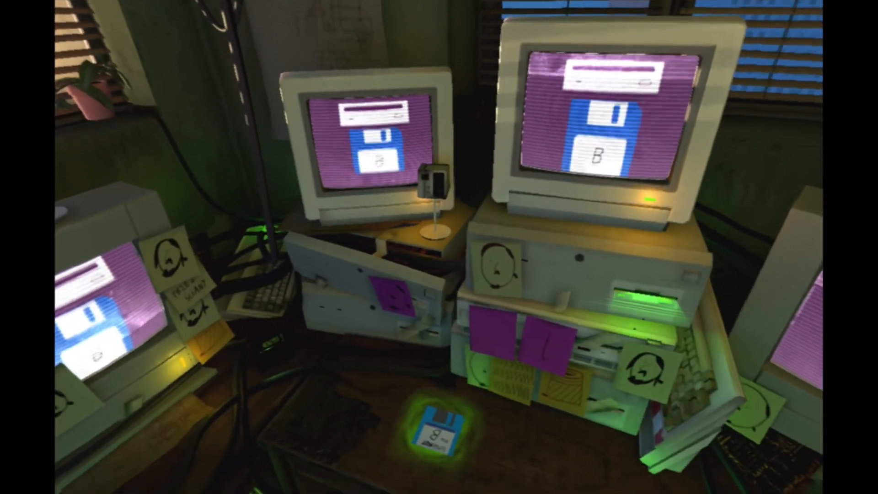
{"action": "mouse_move", "coordinate": [439, 247]}
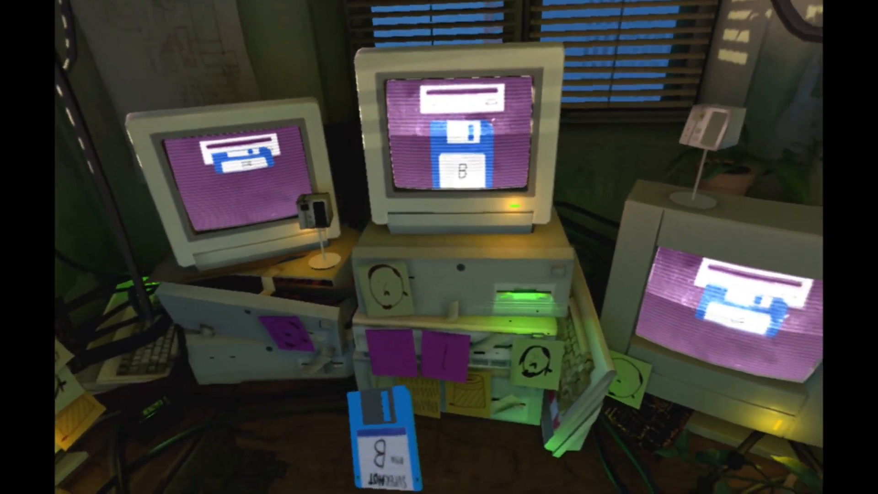
{"action": "mouse_move", "coordinate": [440, 247]}
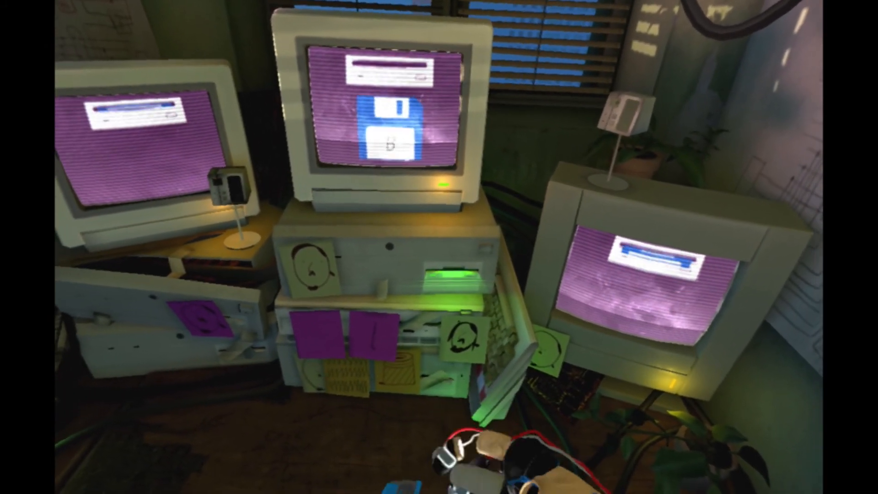
{"action": "mouse_move", "coordinate": [439, 247]}
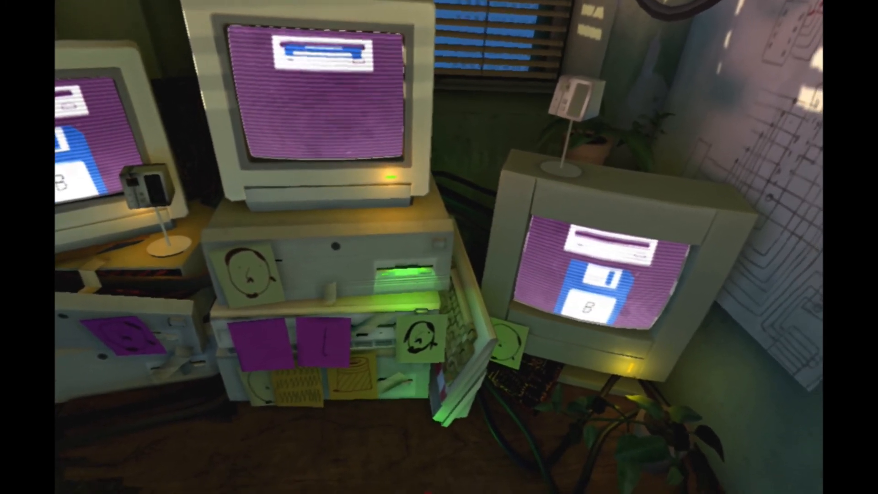
{"action": "mouse_move", "coordinate": [439, 247]}
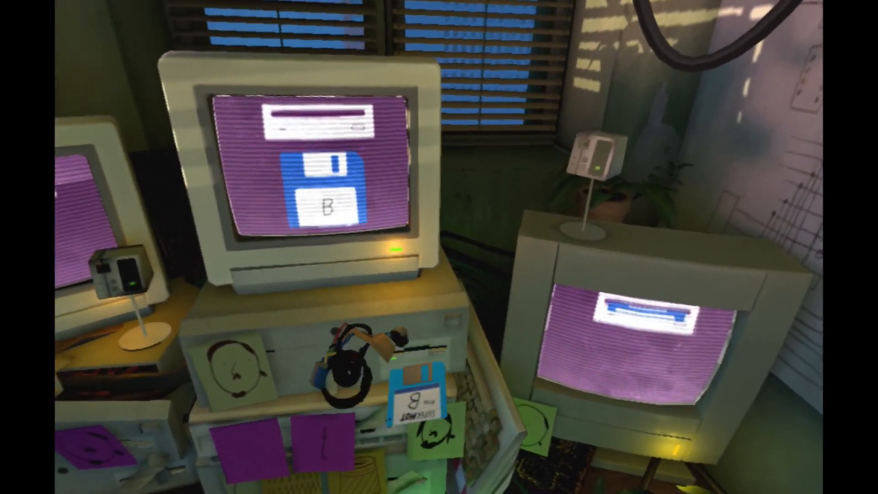
{"action": "mouse_move", "coordinate": [439, 247]}
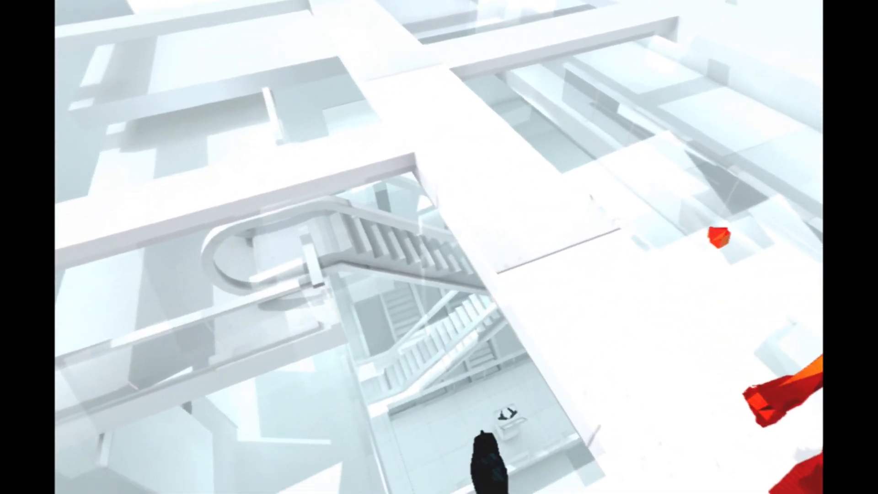
{"action": "mouse_move", "coordinate": [439, 247]}
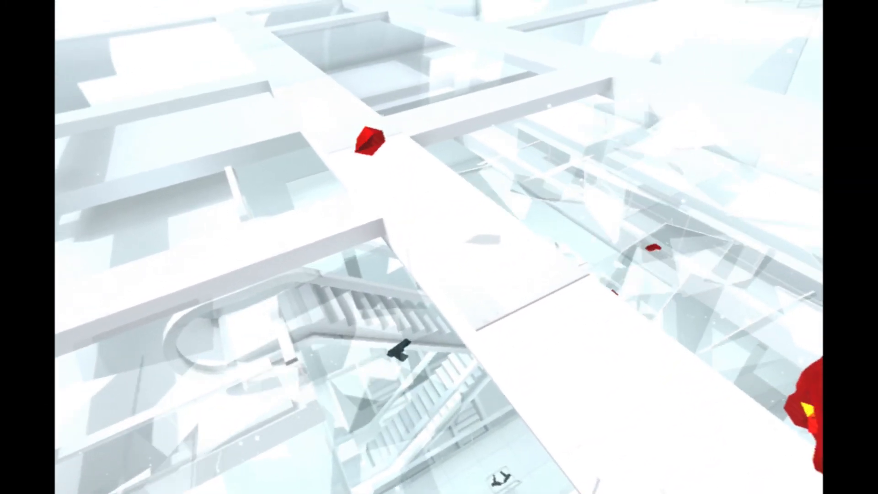